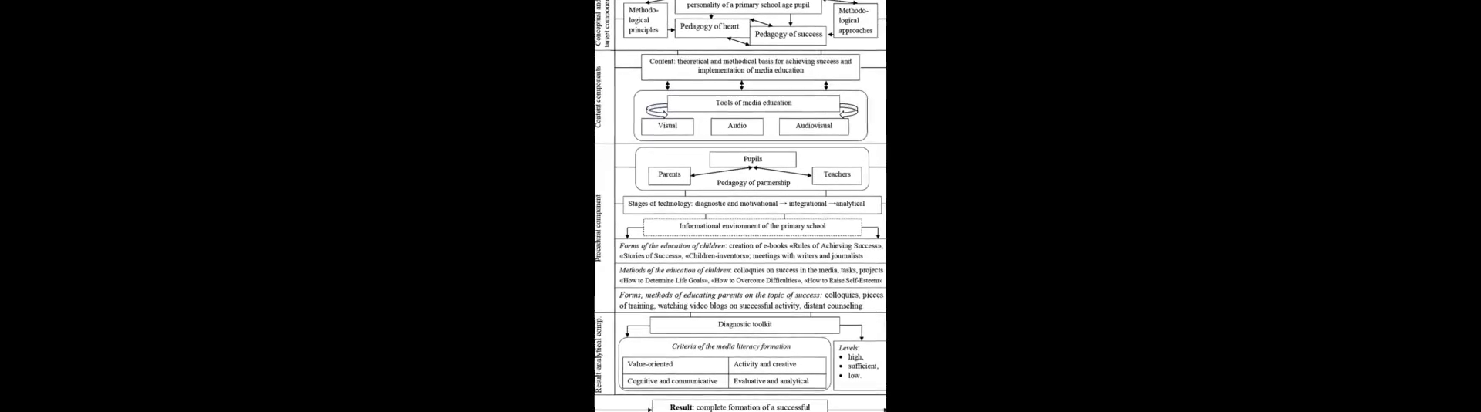
pyautogui.scroll(-3)
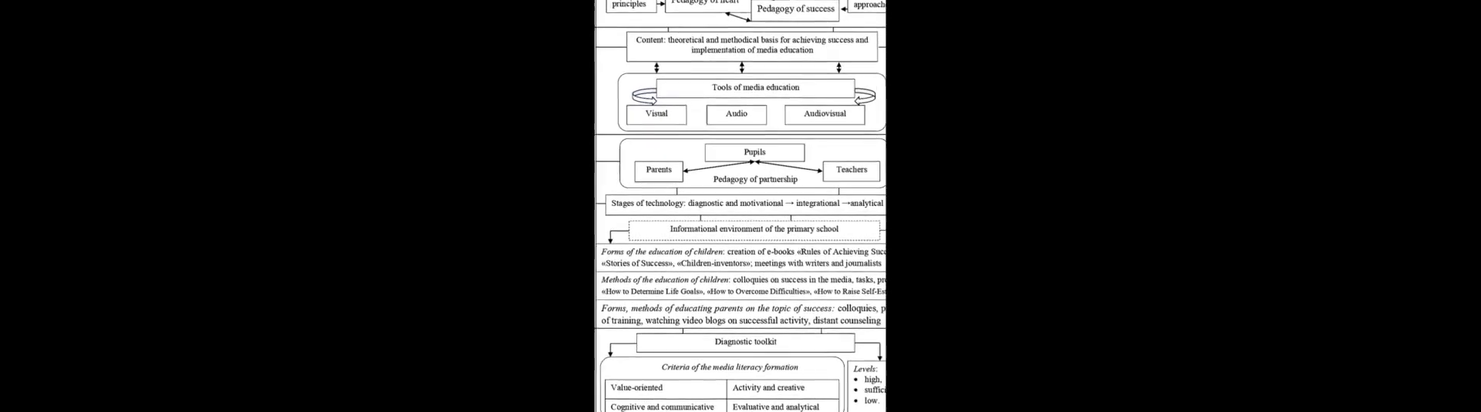
pyautogui.scroll(-3)
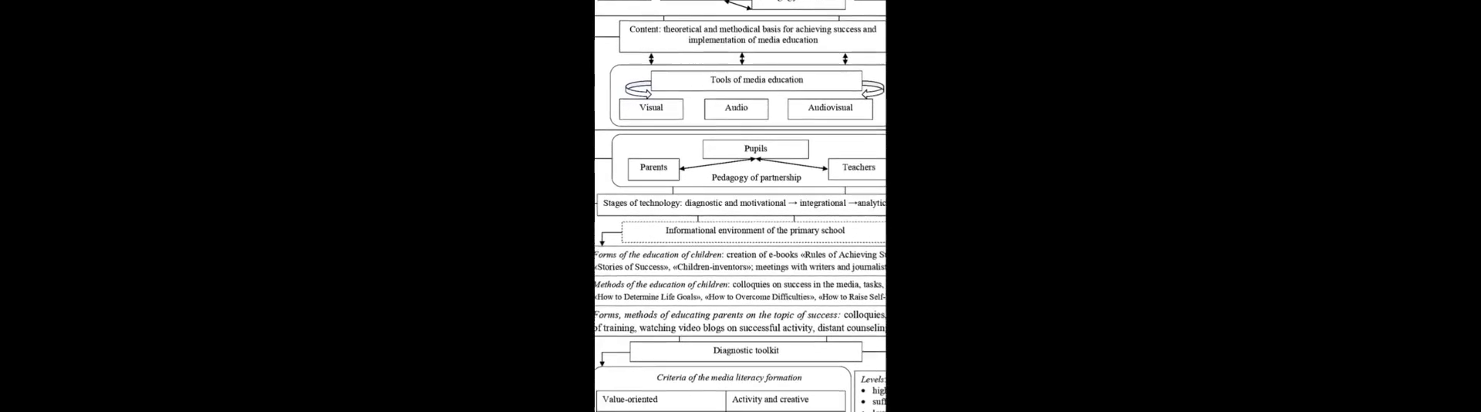
pyautogui.scroll(-3)
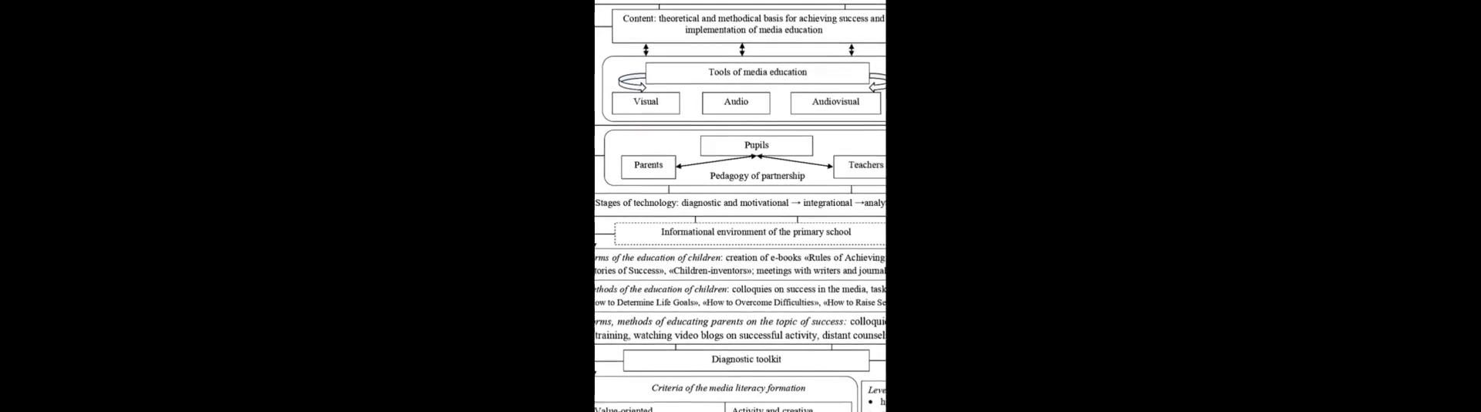
pyautogui.scroll(-3)
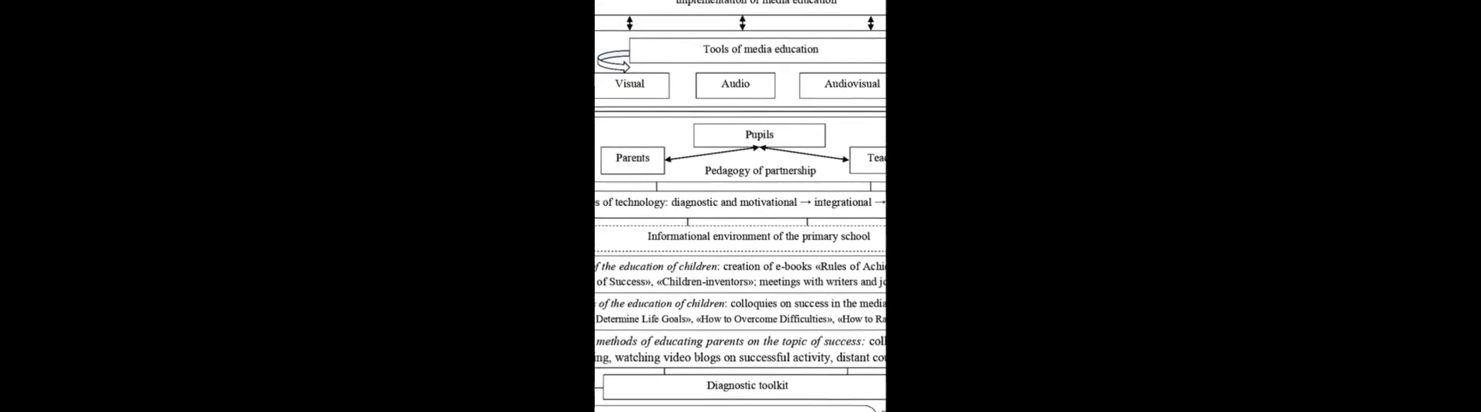
pyautogui.scroll(-3)
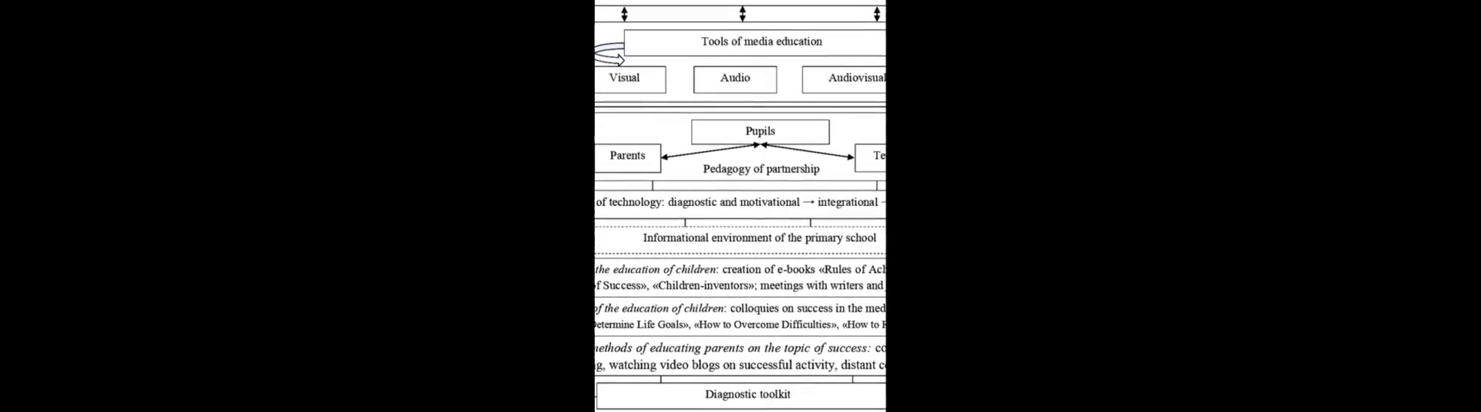
pyautogui.scroll(-3)
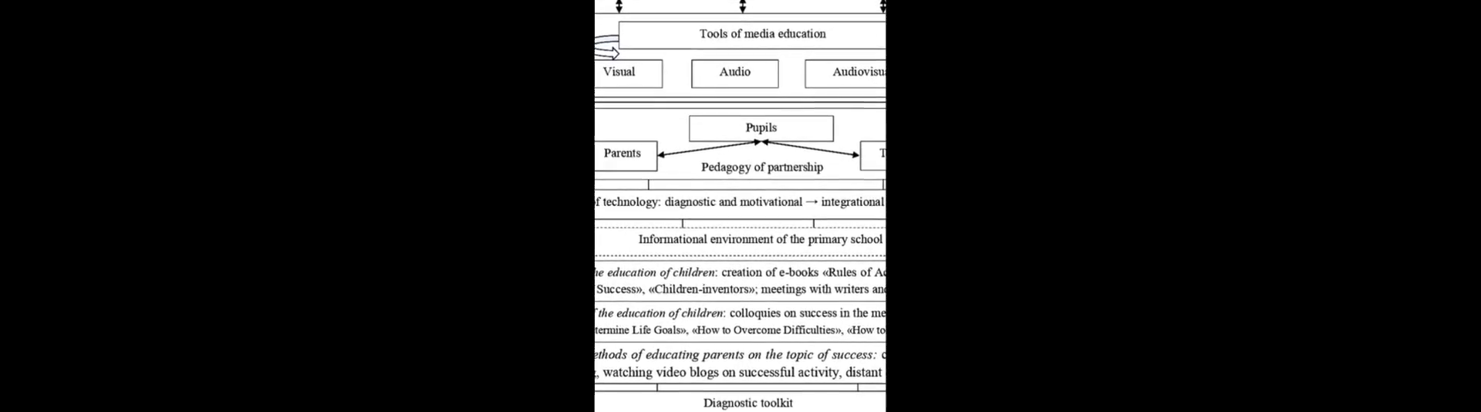